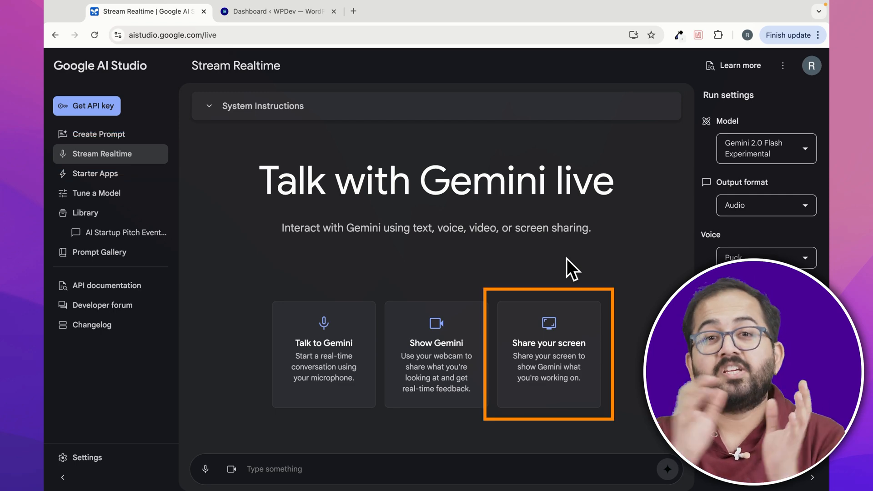
Step: Share the Chrome browser window with Gemini in Stream Realtime
click(548, 354)
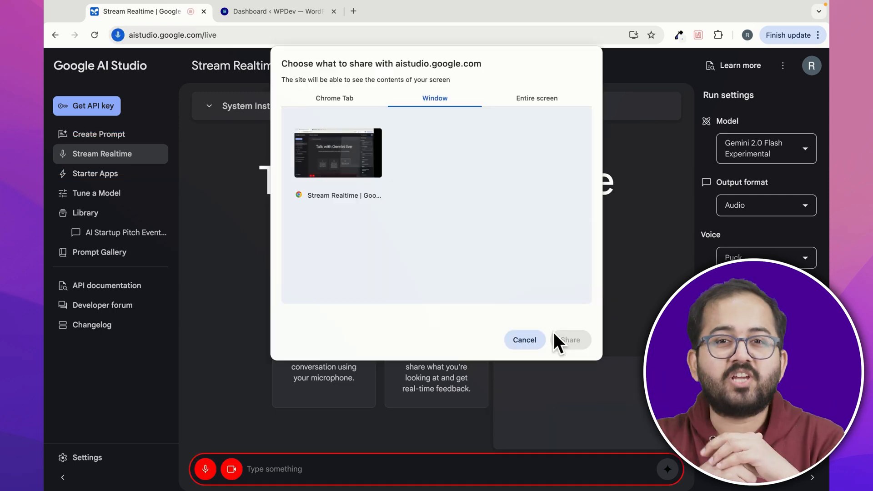
click(537, 98)
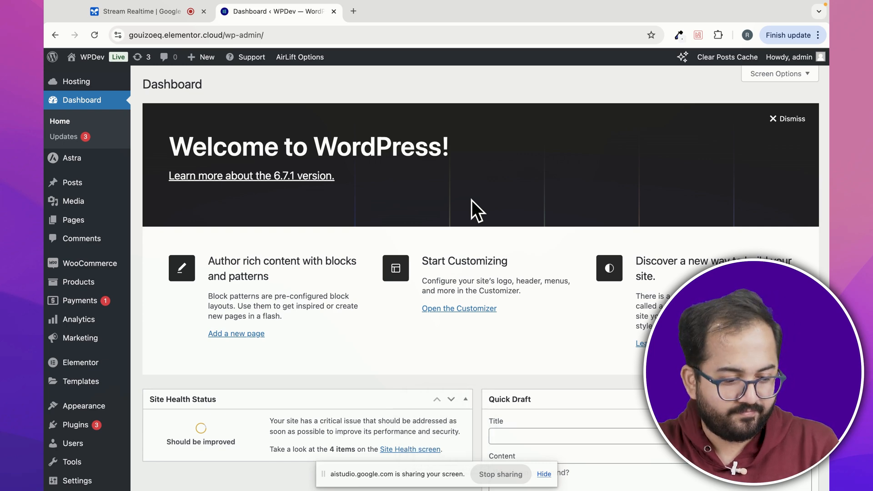
mouse_move(73, 219)
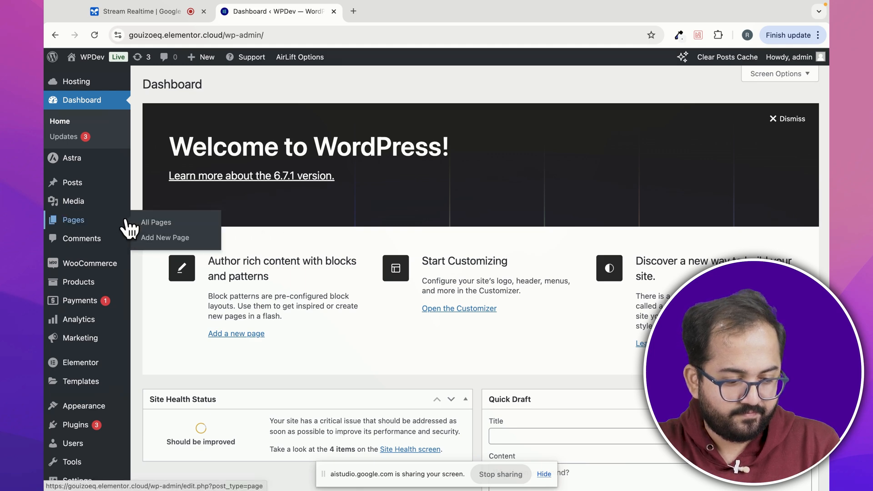
Step: Create a new untitled WordPress page from the Pages menu
click(165, 238)
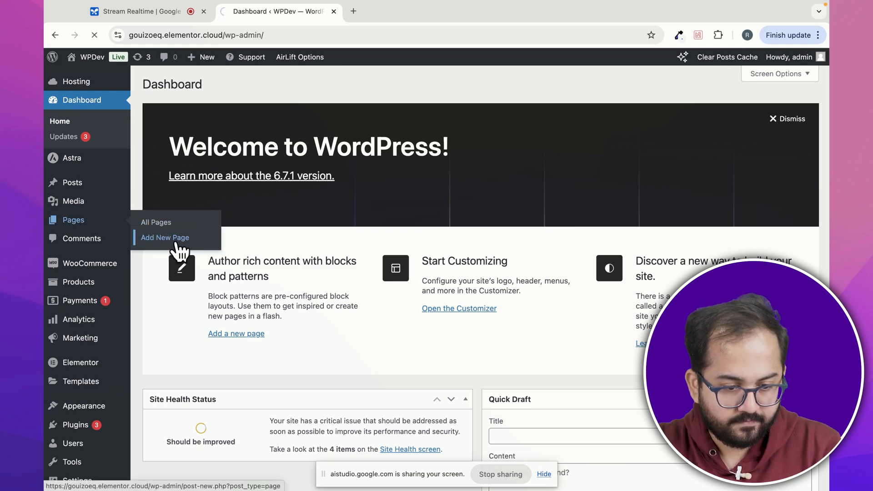
click(165, 237)
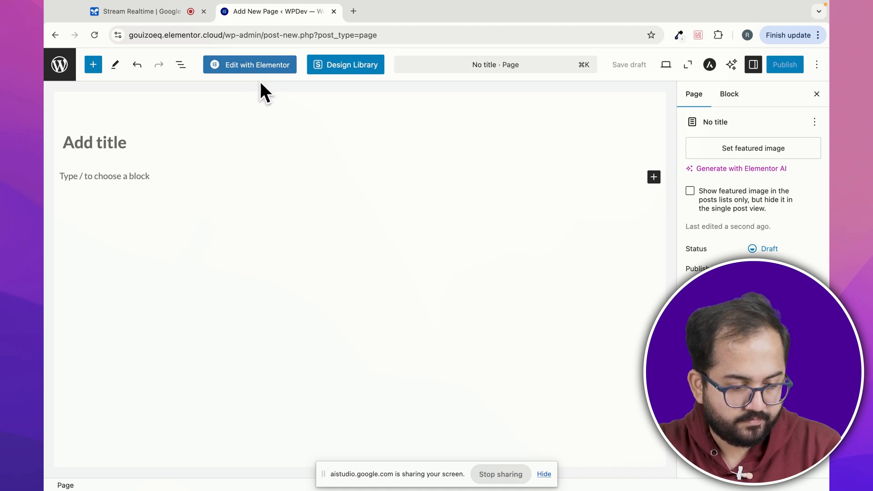
Step: Edit the page with Elementor and add a column-direction flexbox container
click(257, 65)
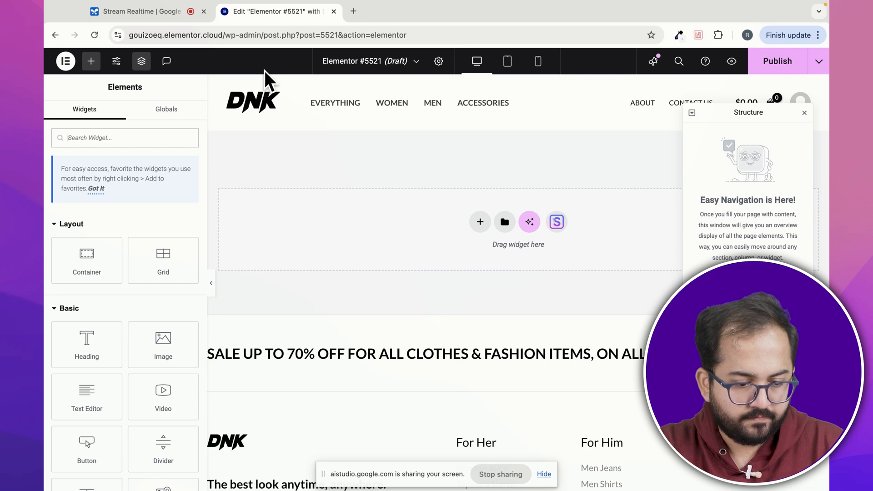
mouse_move(473, 223)
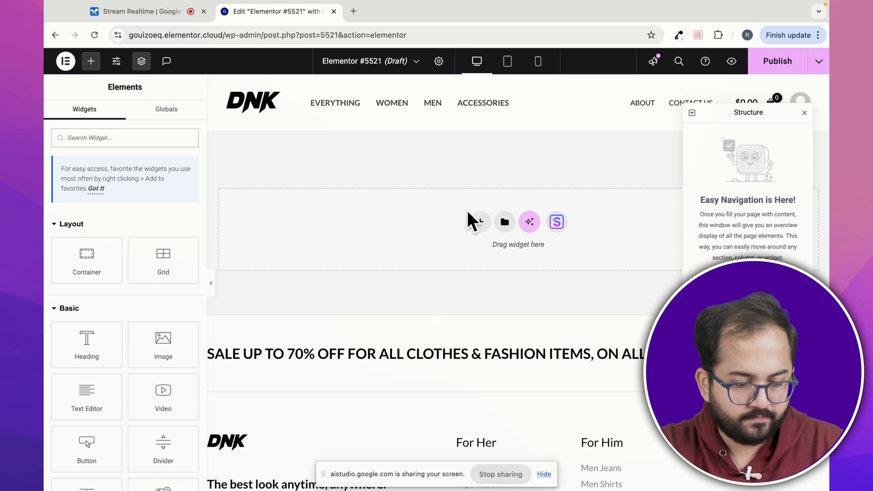
click(478, 222)
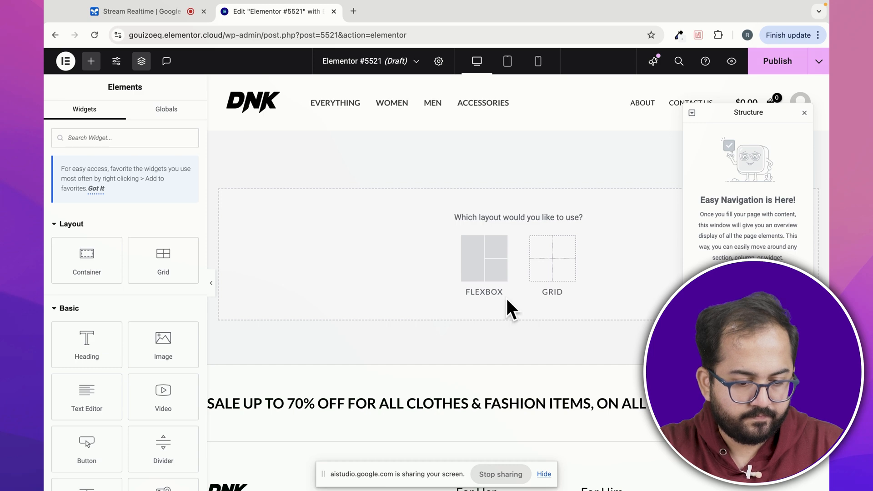
click(484, 259)
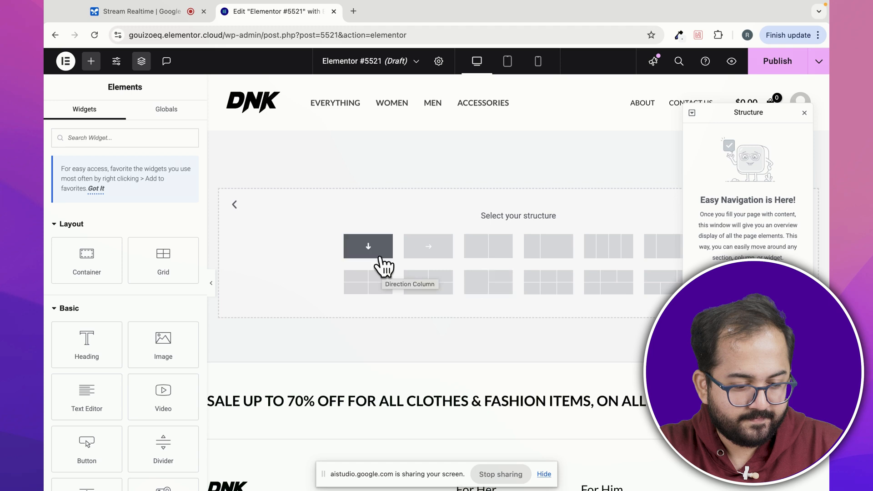
click(368, 246)
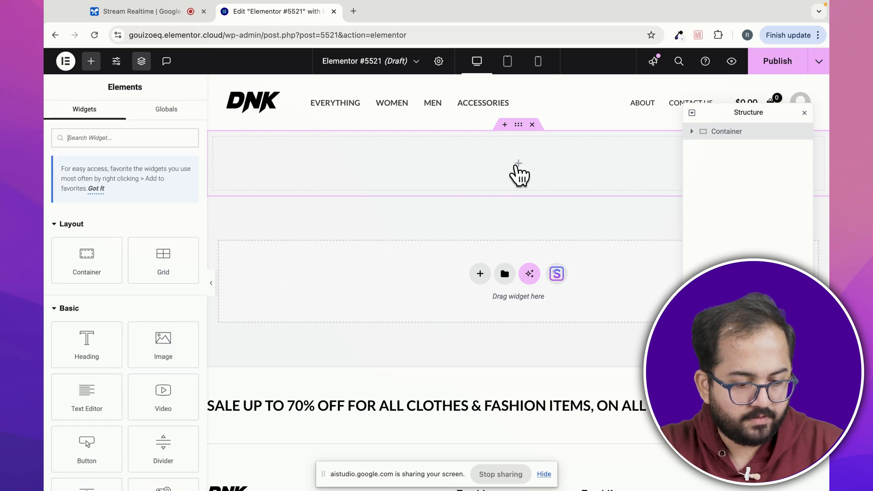
Step: Search the widgets for 'slide' to find the Image Carousel
text(slide)
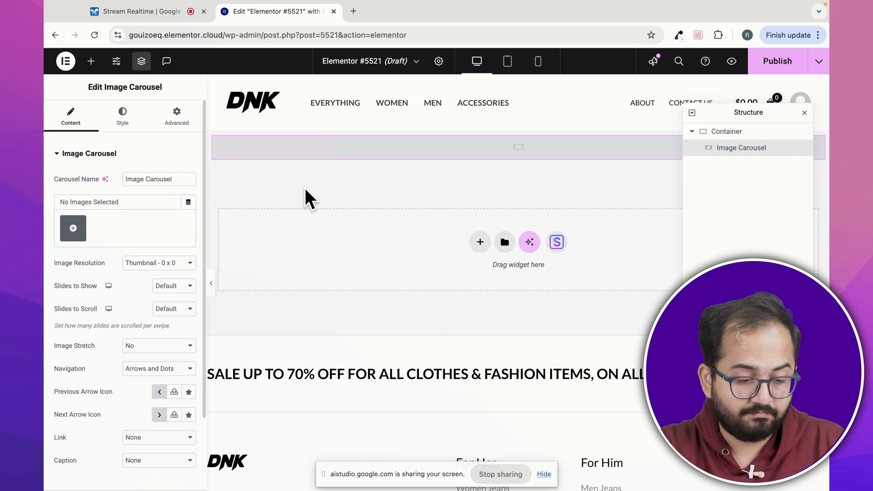
mouse_move(73, 228)
text(7000)
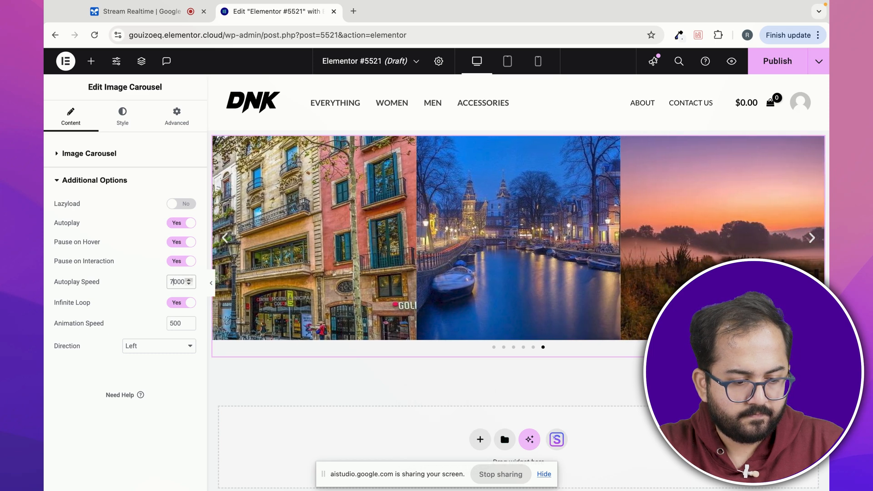
Step: Style the carousel with a custom 20 px image gap and 10 px rounded corners
click(122, 115)
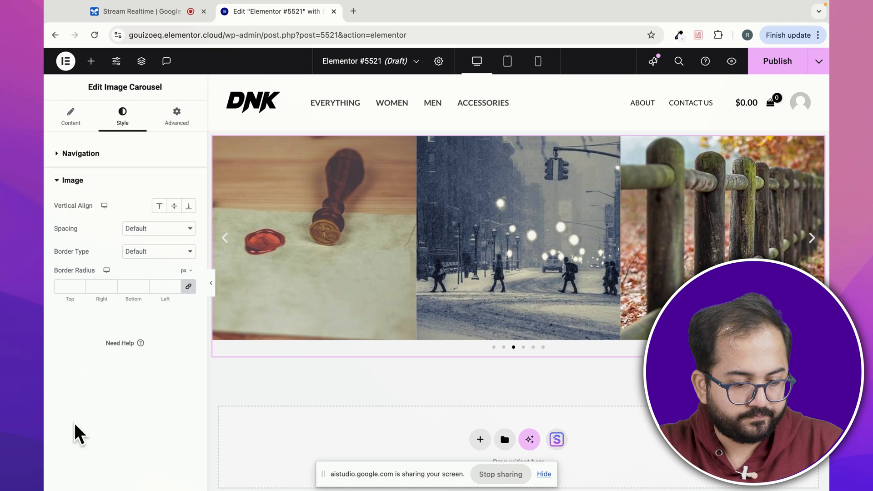
mouse_move(150, 331)
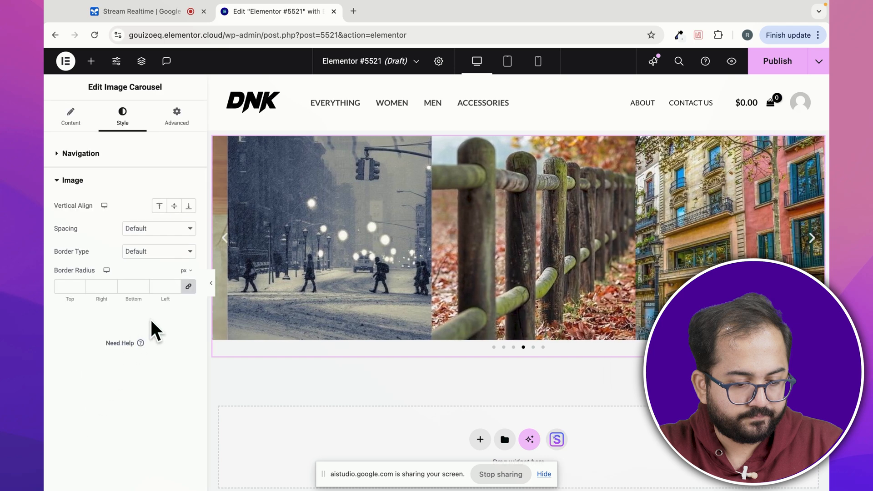
click(159, 228)
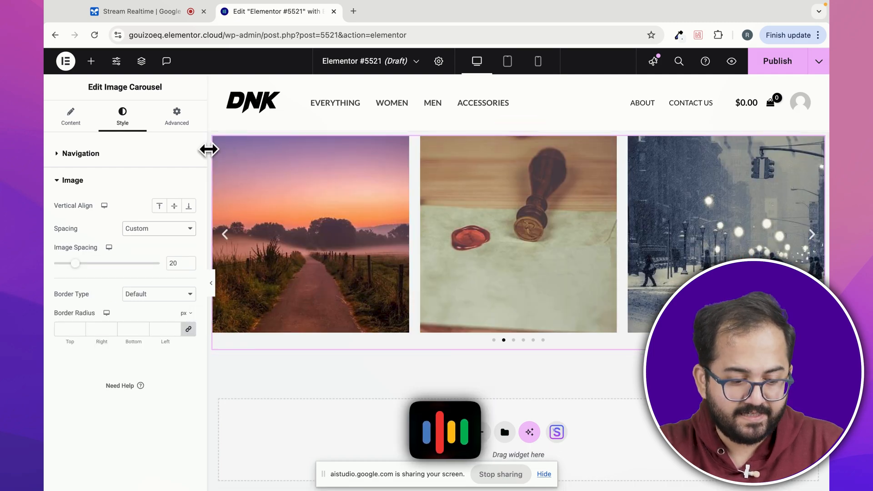
mouse_move(114, 337)
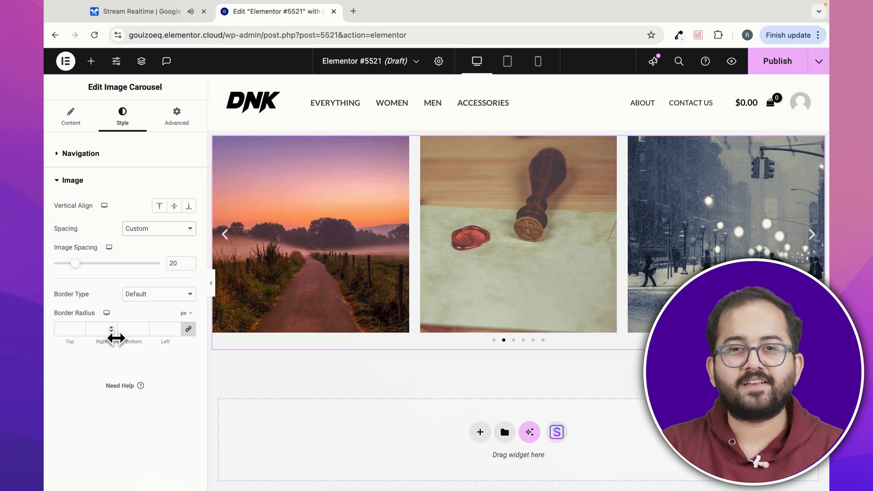
click(139, 11)
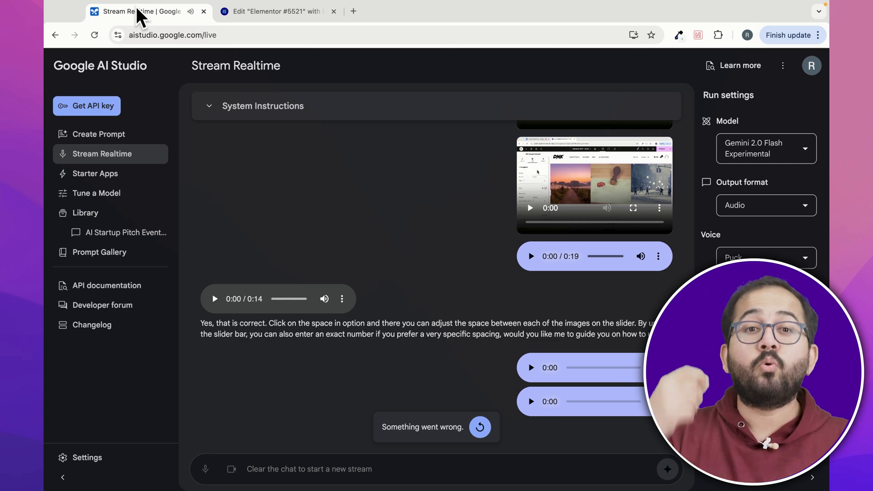
click(275, 11)
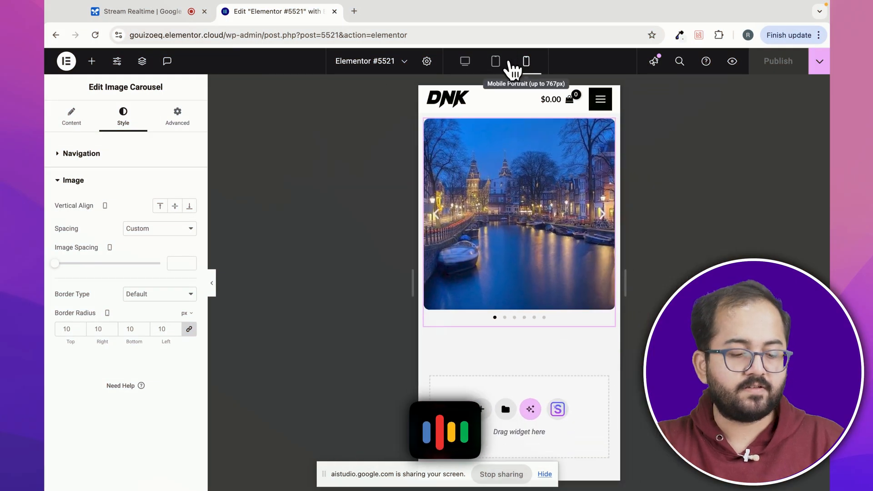
Step: Switch the responsive preview from phone to tablet size
click(495, 61)
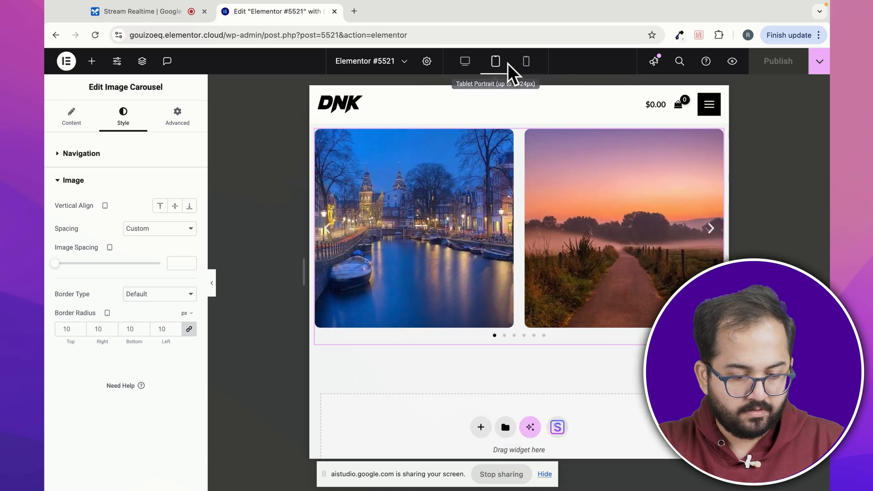
click(495, 61)
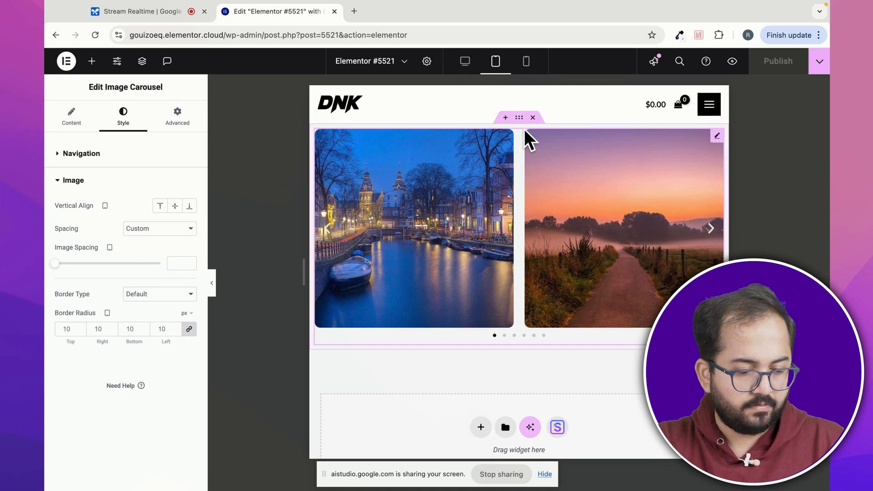
mouse_move(510, 150)
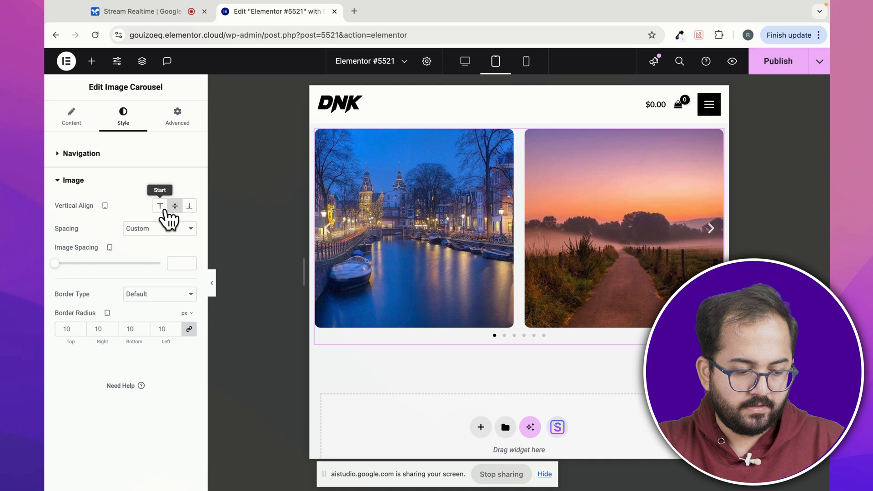
Step: Centre the photos vertically and, after testing wider gaps, leave spacing at 20
click(175, 206)
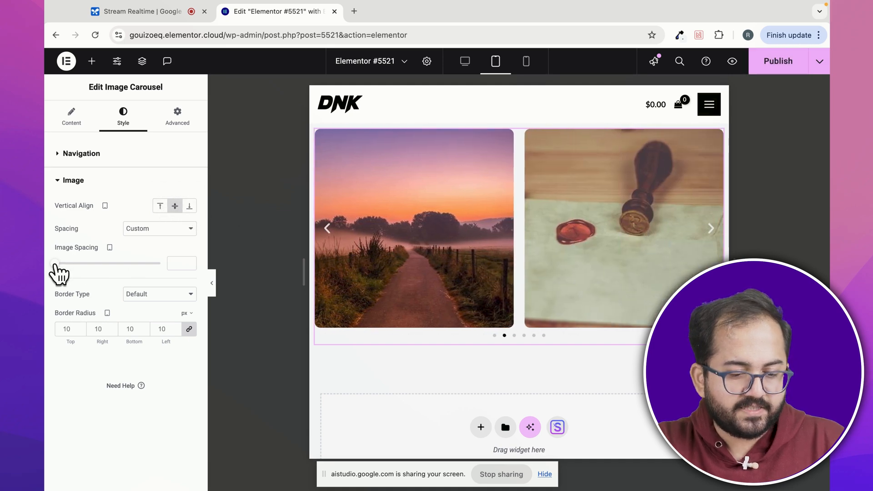
drag(60, 263, 126, 263)
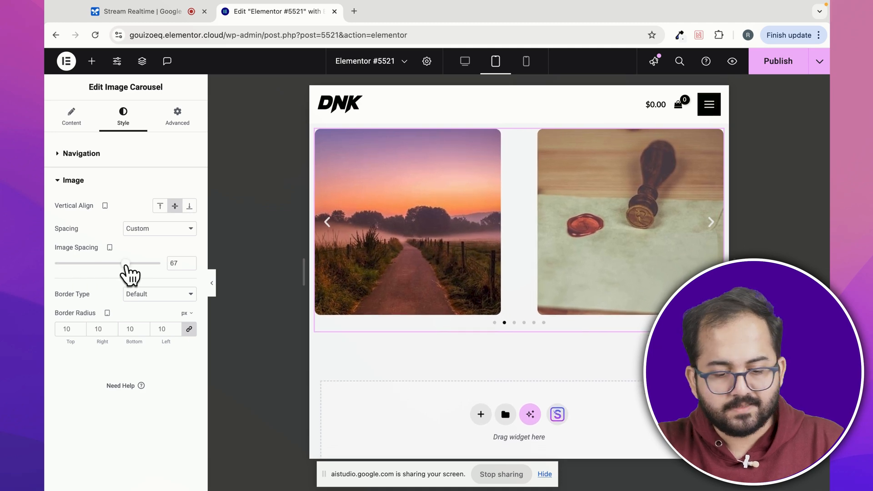
drag(126, 262, 162, 262)
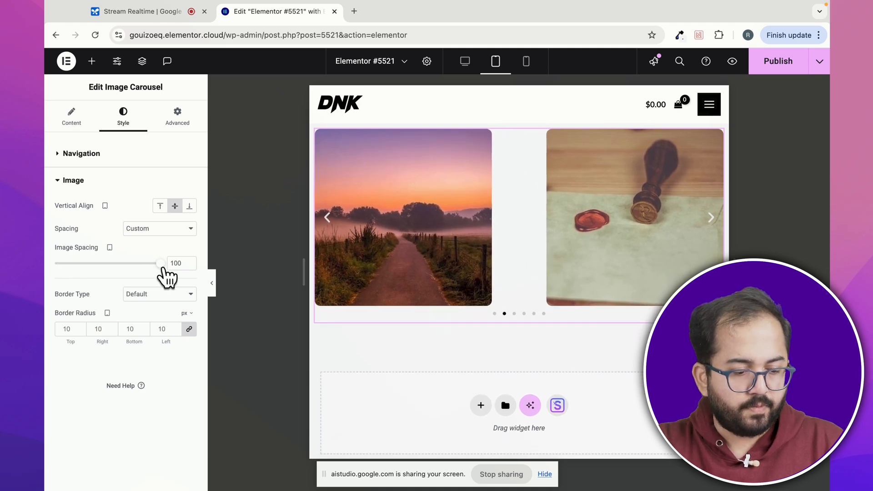
drag(162, 263, 76, 263)
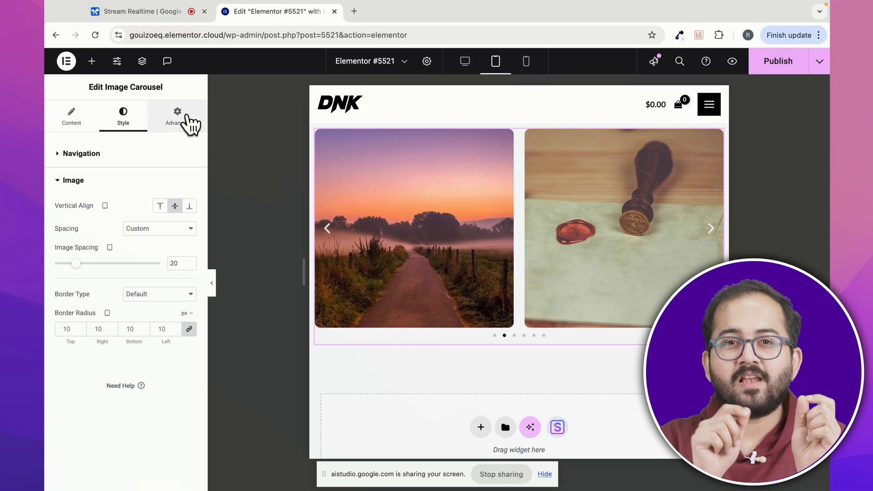